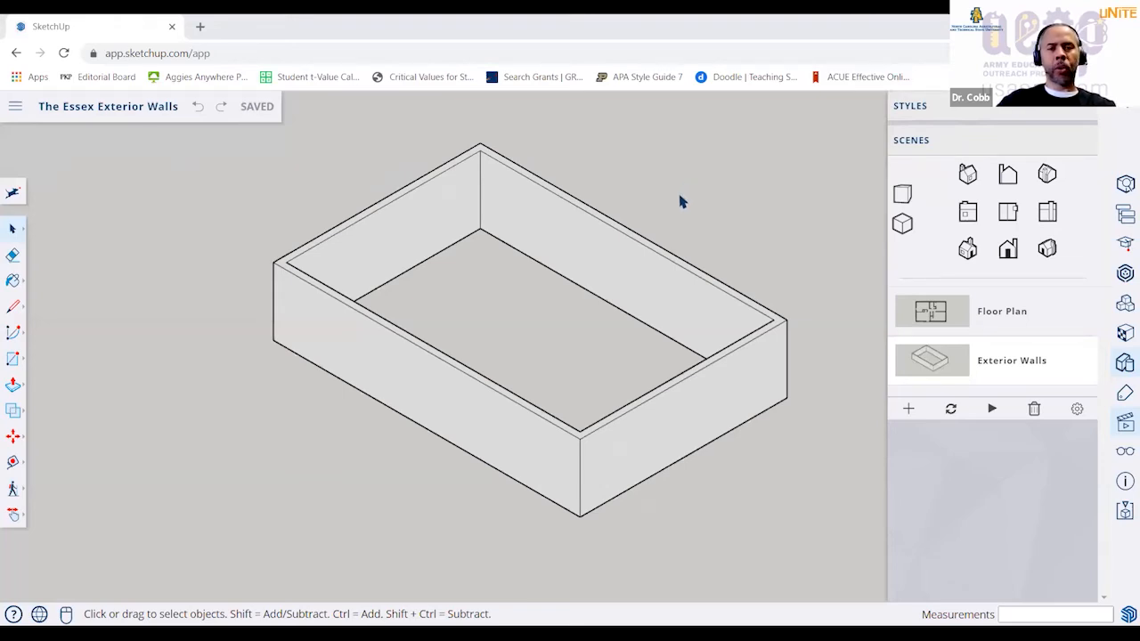
Circle the 36'-0" frame width dimension and the right-side frame dimension in red on the PDF.
click(566, 627)
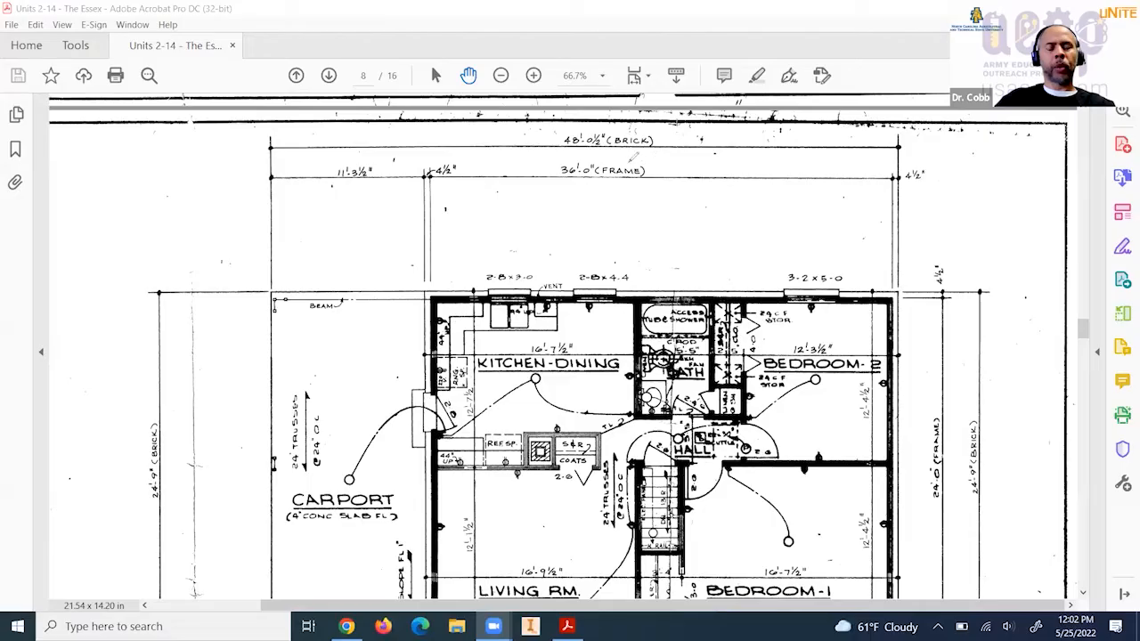
drag(566, 157, 606, 156)
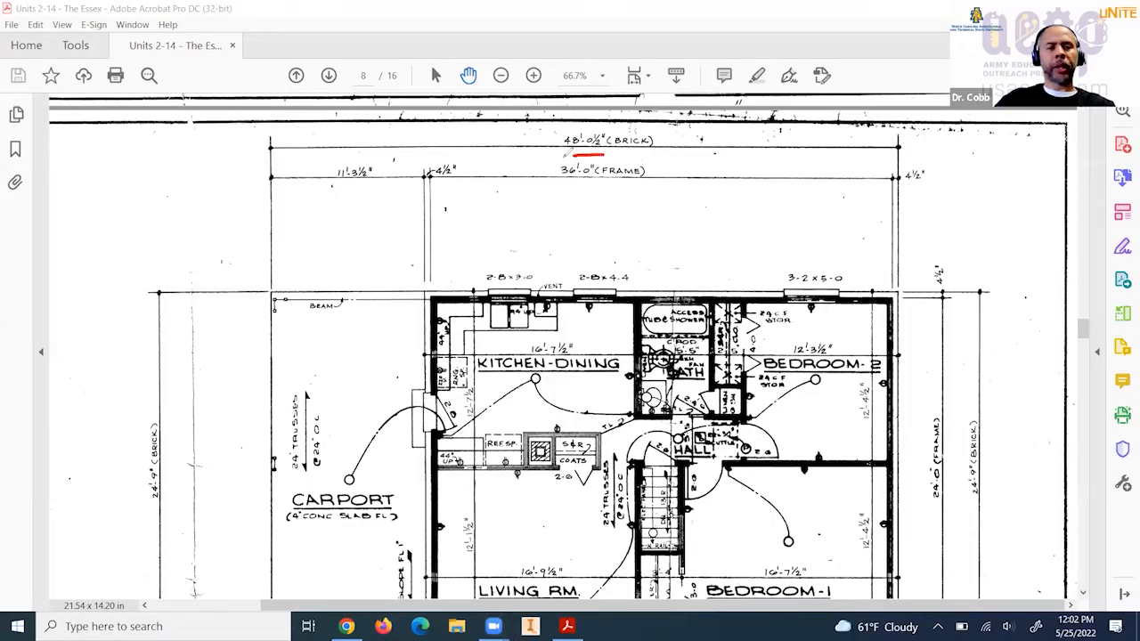
drag(567, 164, 633, 192)
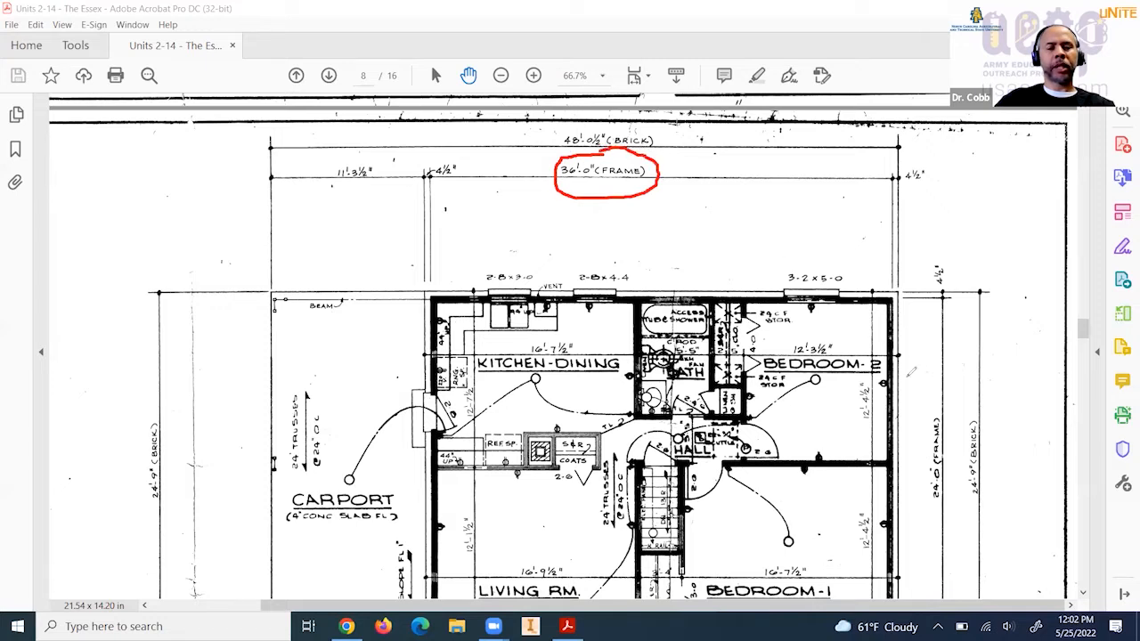
mouse_move(954, 426)
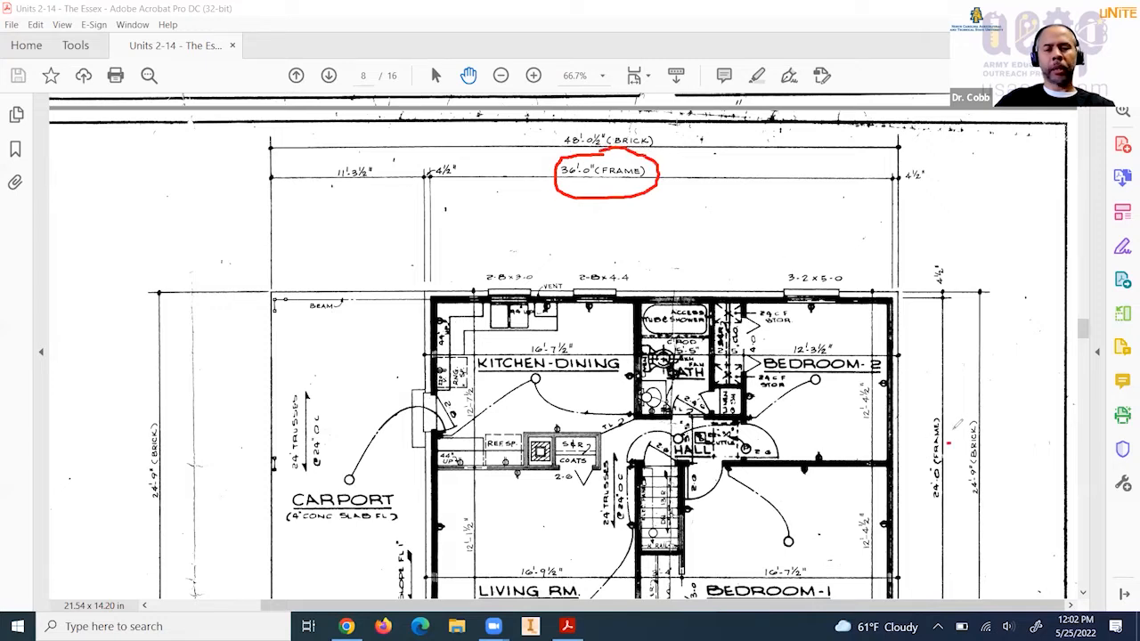
drag(922, 418, 940, 508)
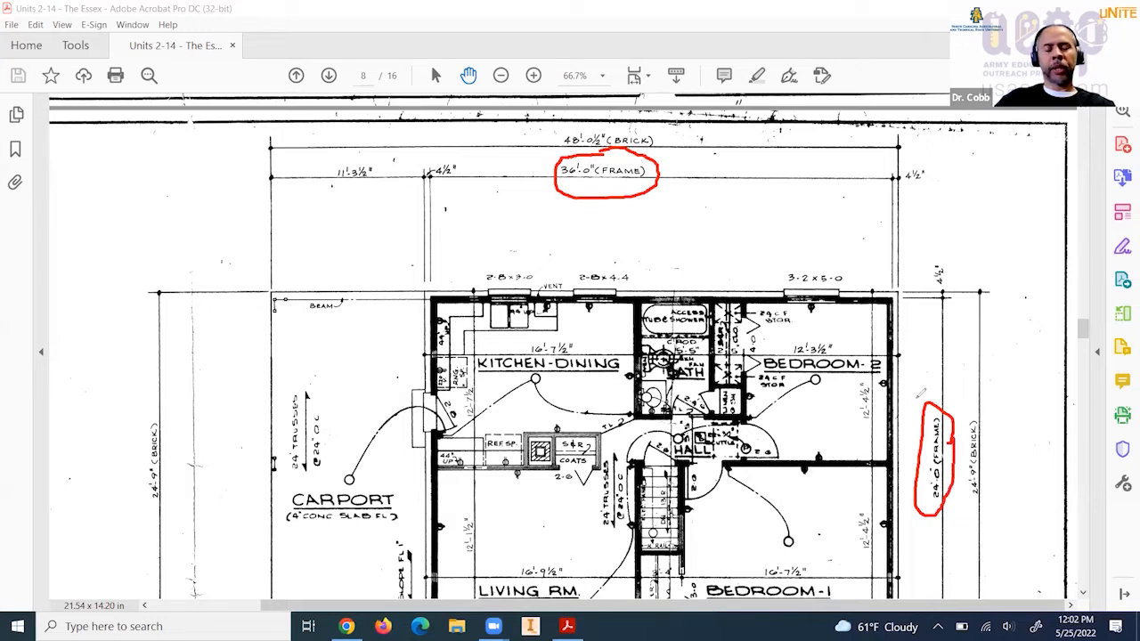
drag(691, 228, 722, 264)
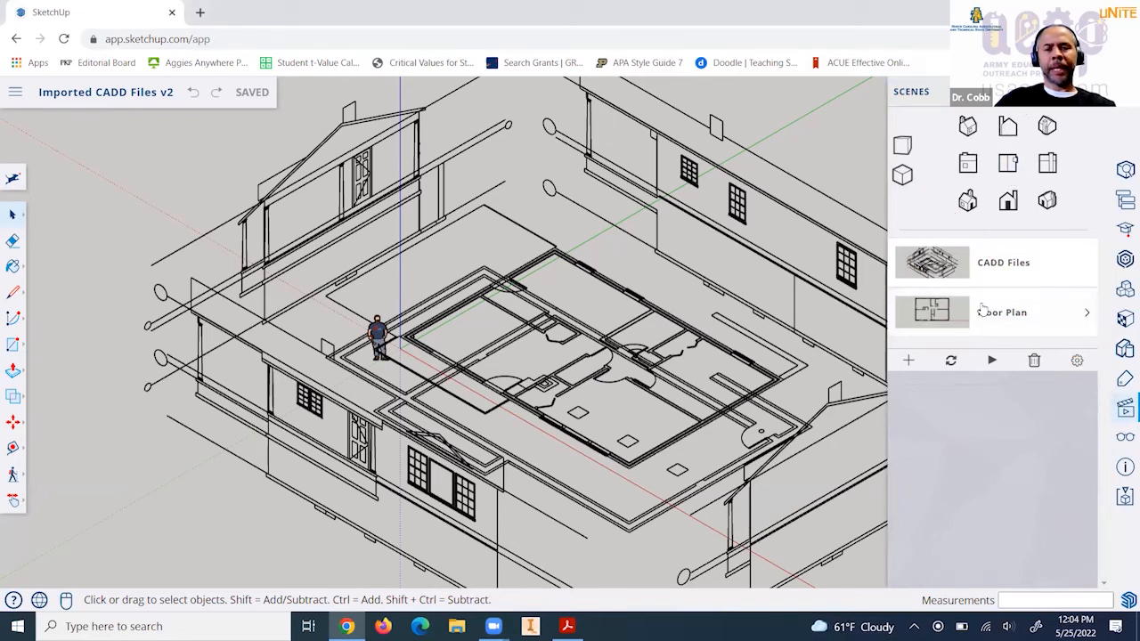
mouse_move(980, 312)
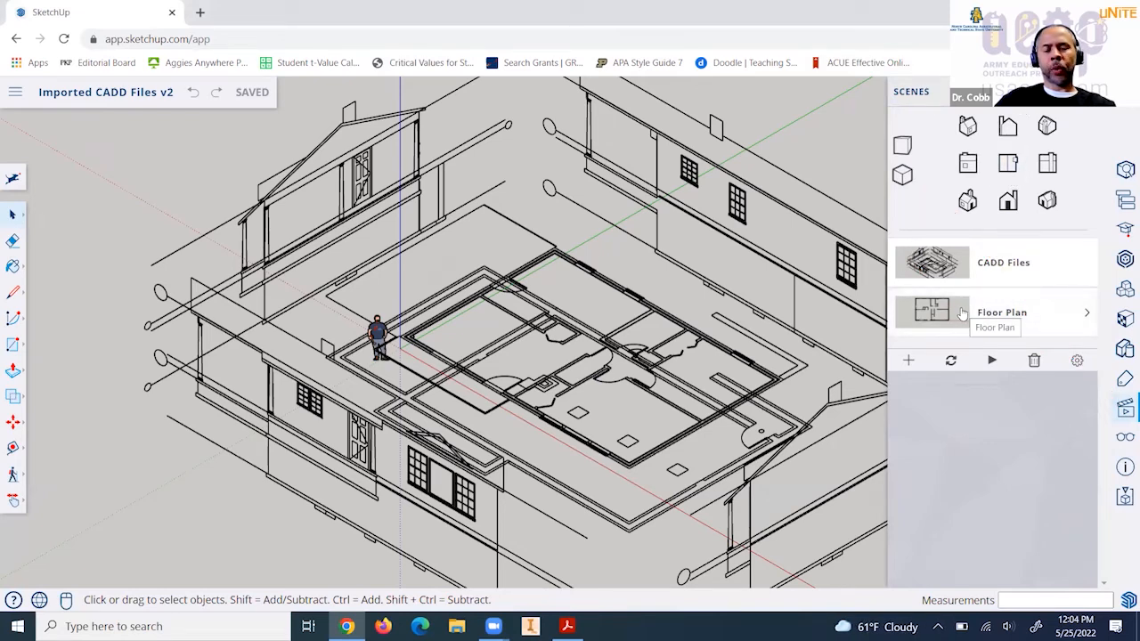
Switch to the top-down Floor Plan scene from the Scenes panel.
click(932, 310)
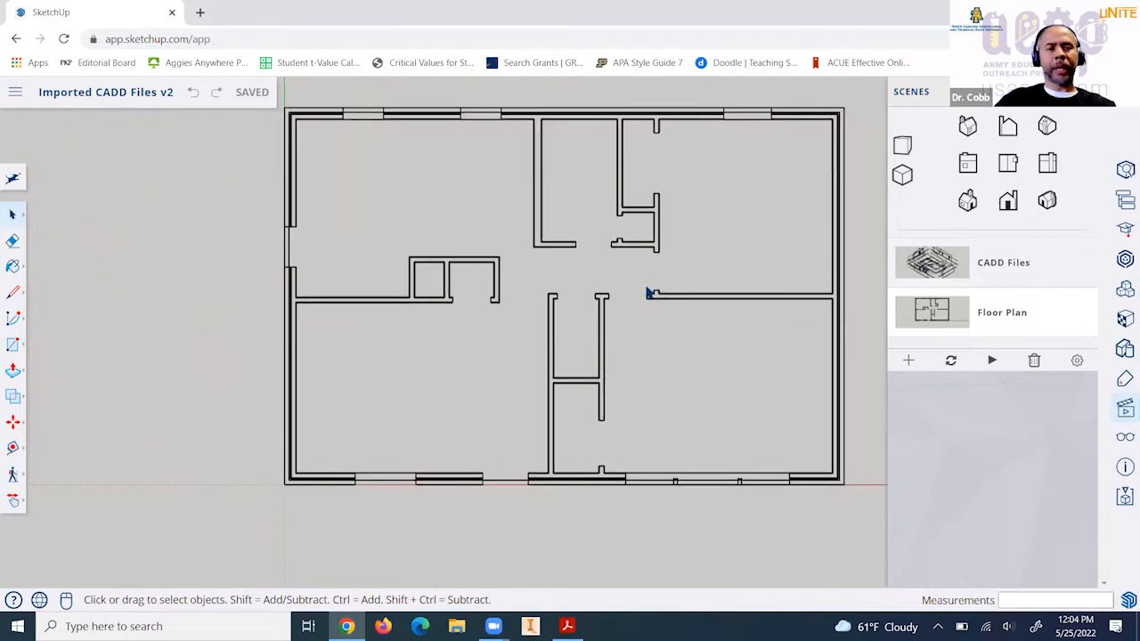
mouse_move(642, 303)
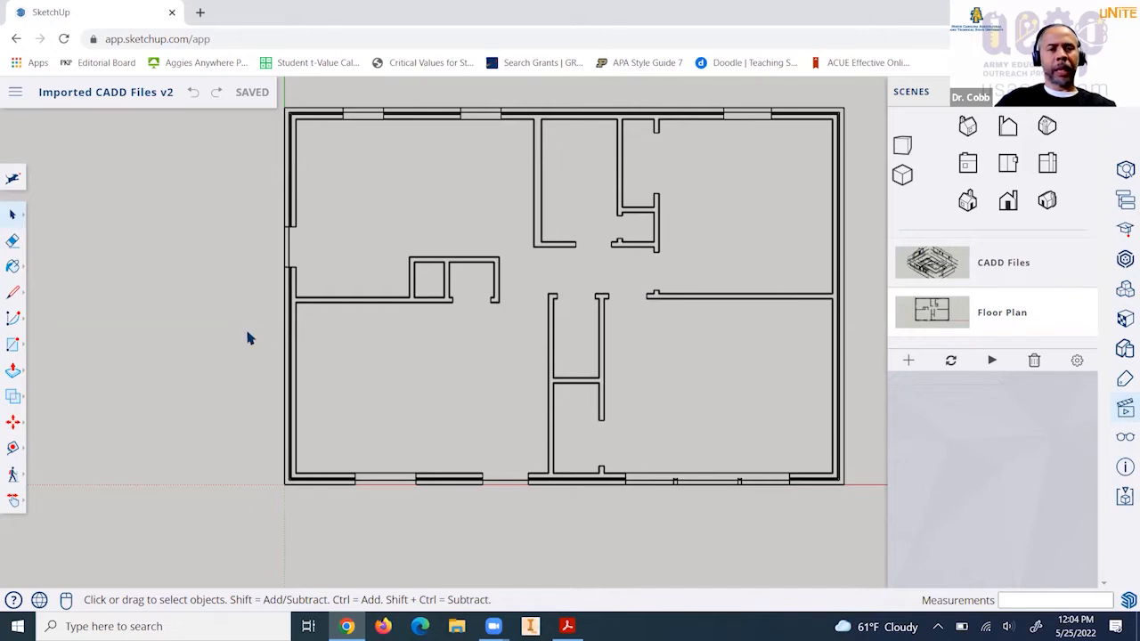
mouse_move(224, 341)
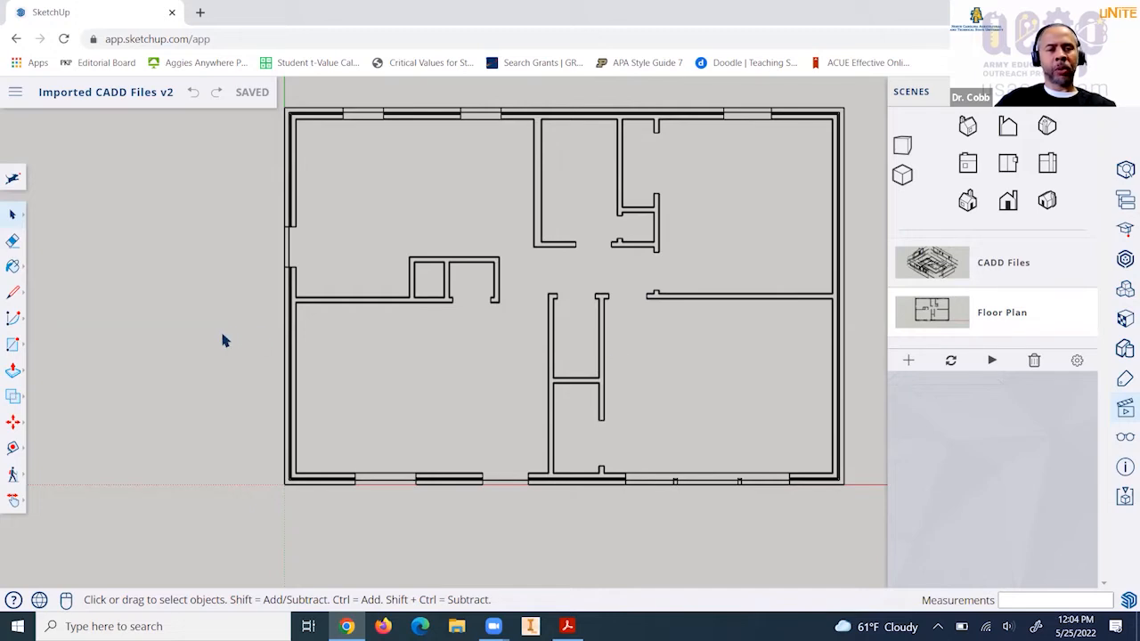
mouse_move(424, 440)
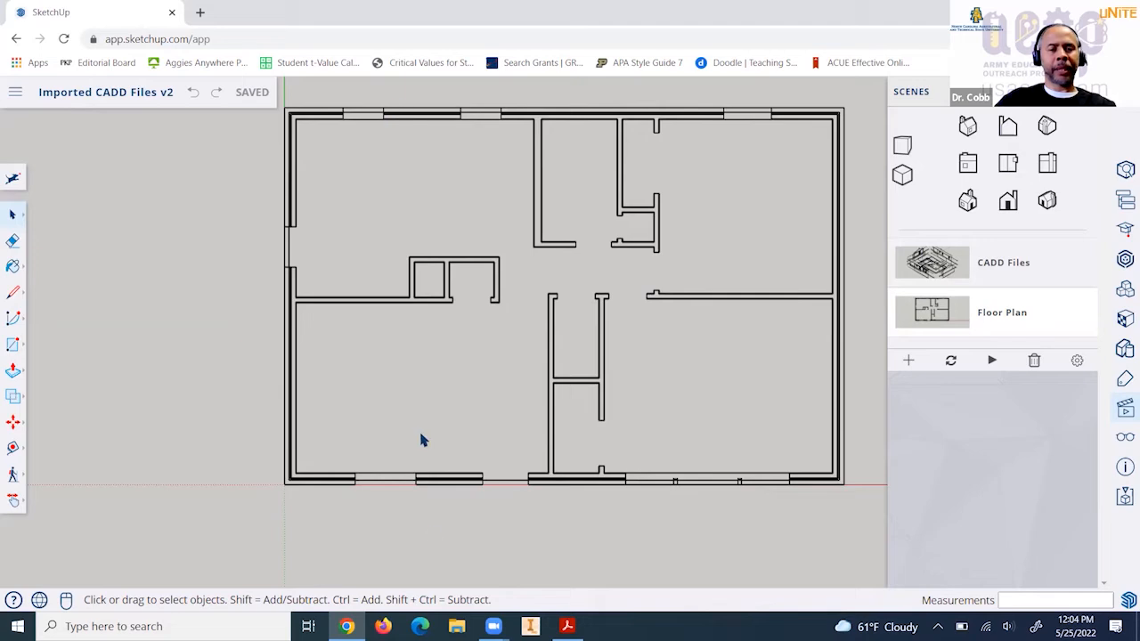
mouse_move(435, 534)
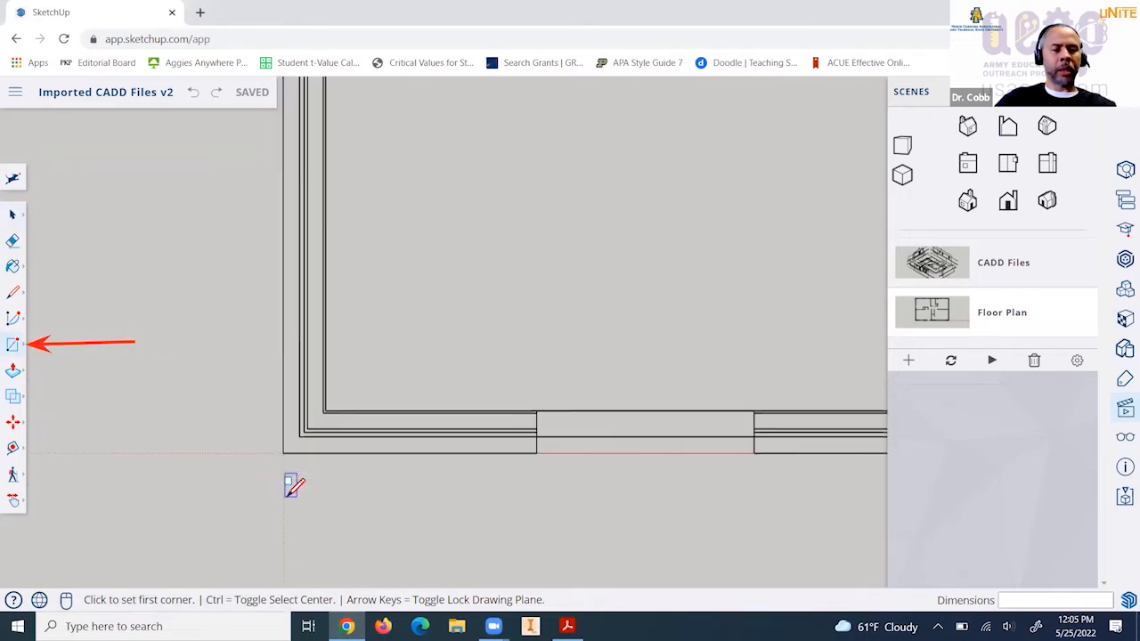
mouse_move(285, 441)
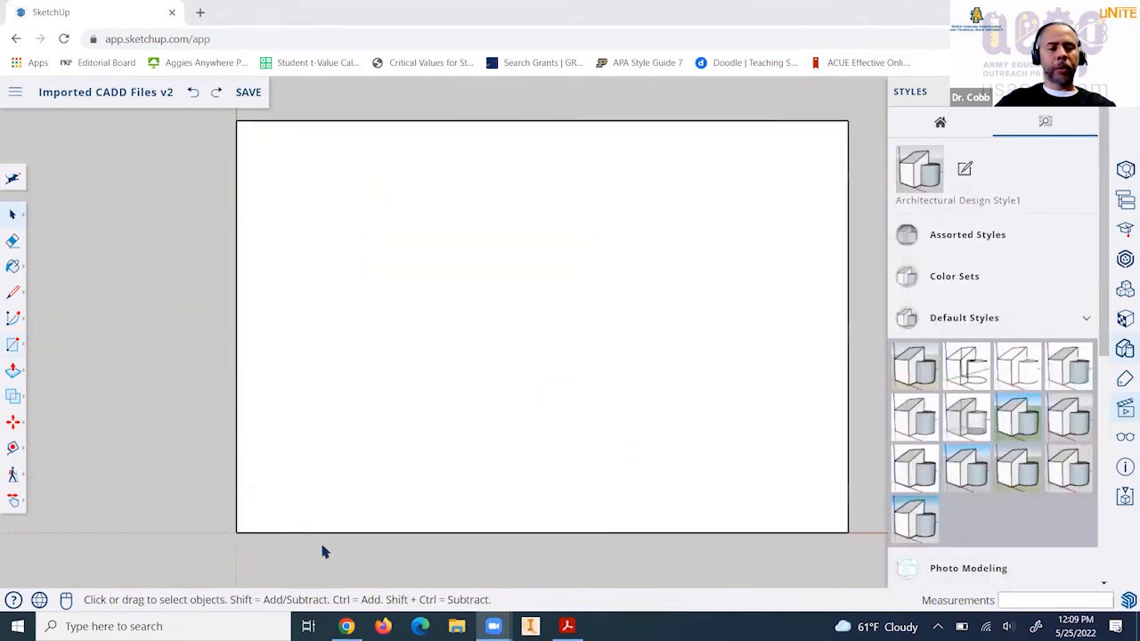
mouse_move(356, 578)
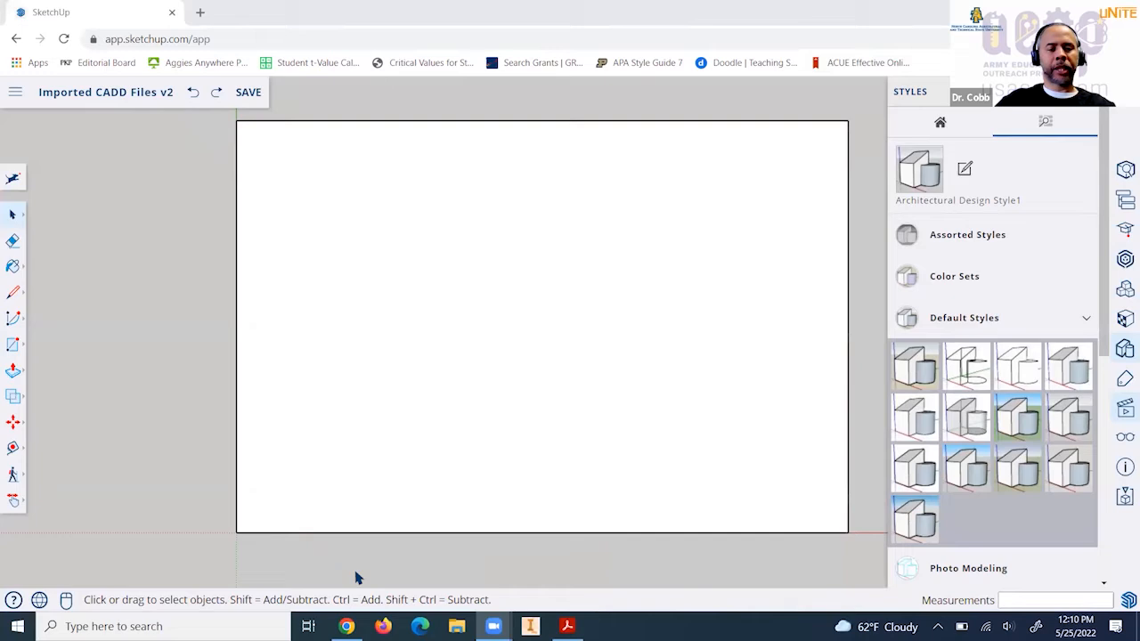
mouse_move(387, 478)
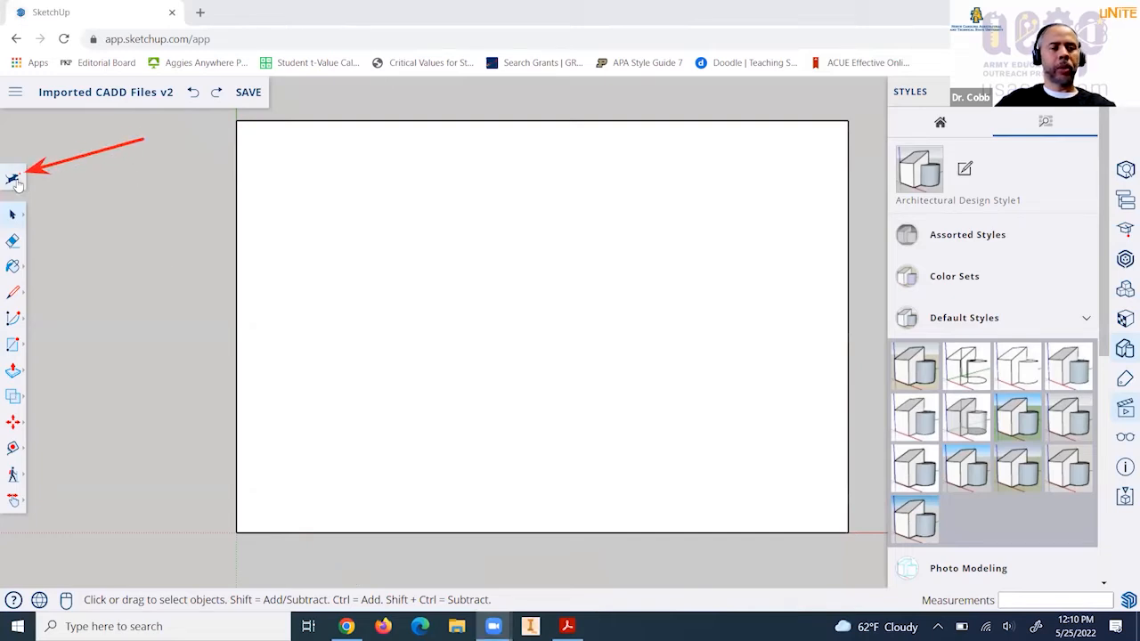
Switch X-ray on via the command search so the plan shows through faces.
click(15, 178)
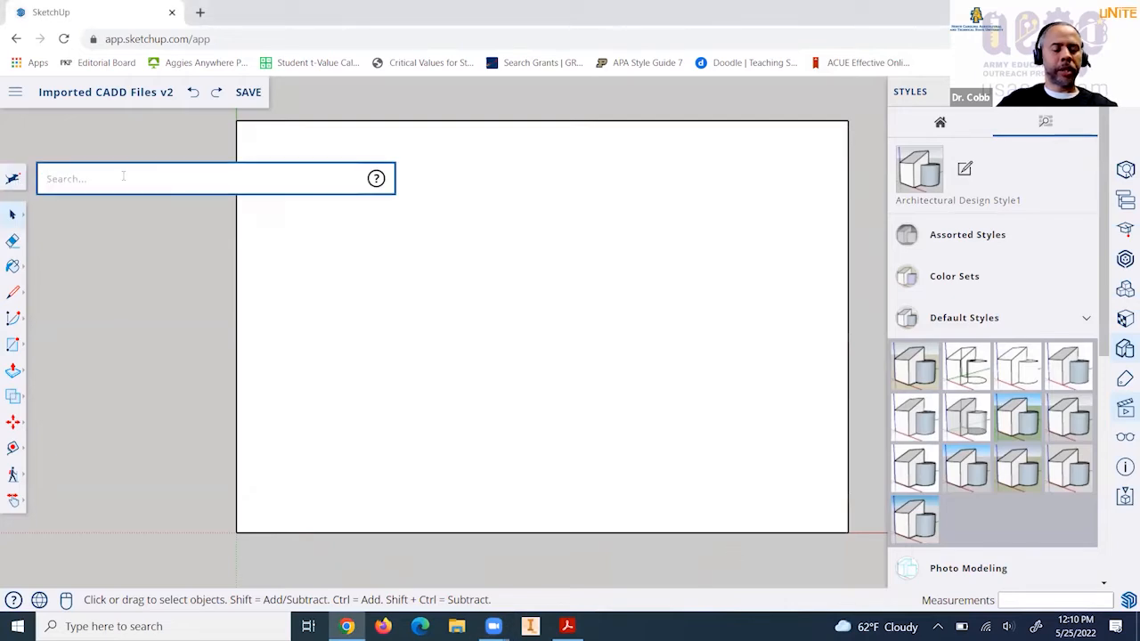
text(x-ray)
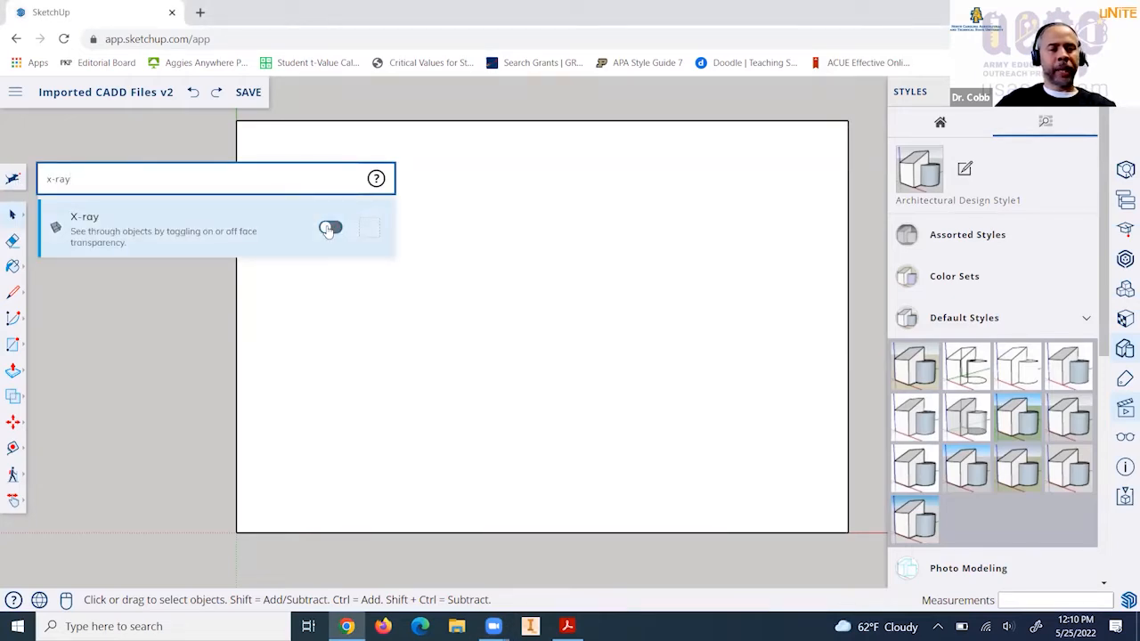
click(331, 228)
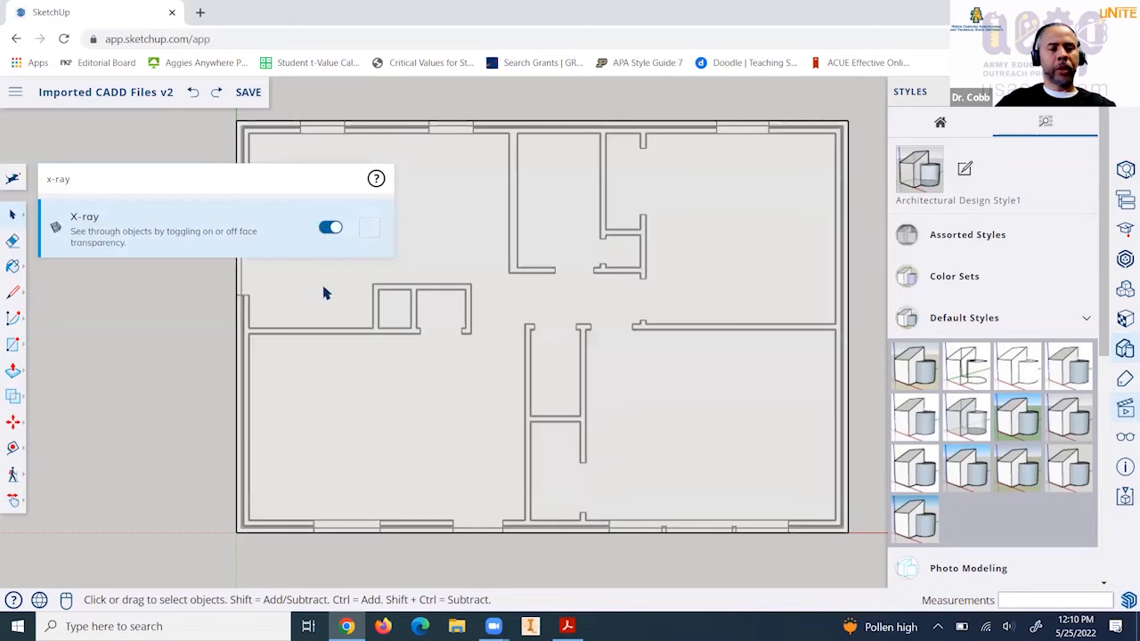
mouse_move(281, 260)
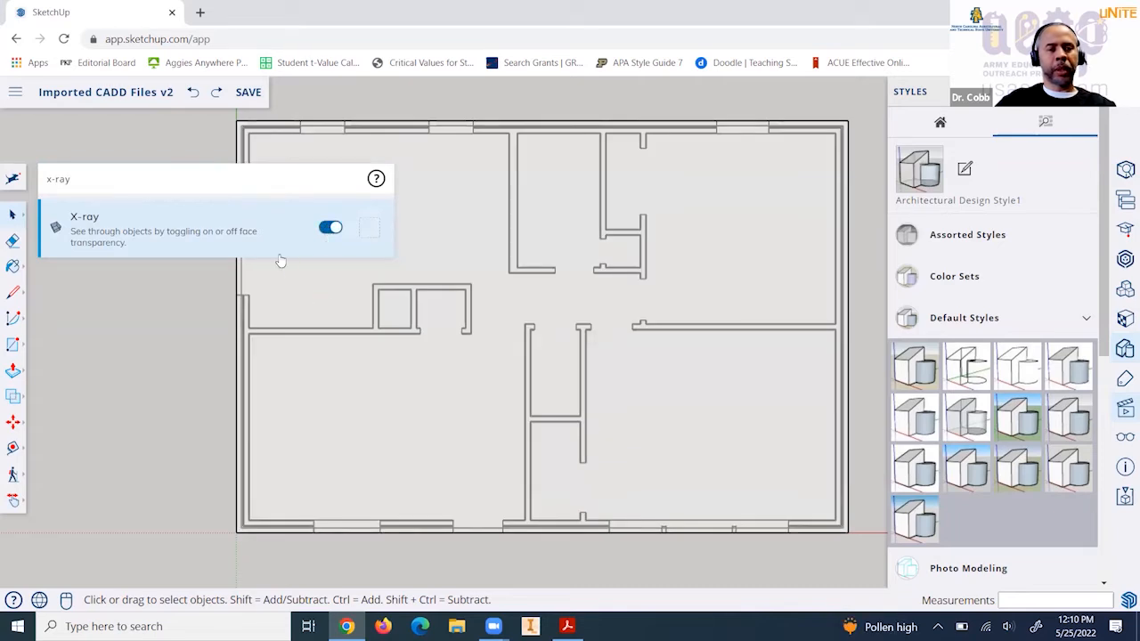
mouse_move(100, 178)
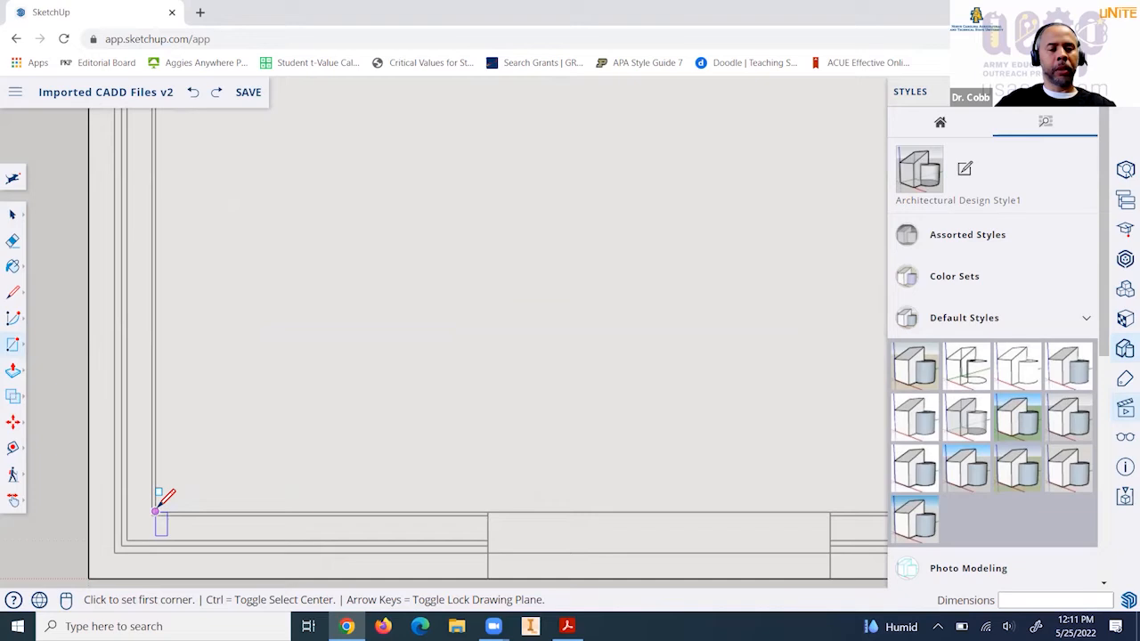
mouse_move(157, 513)
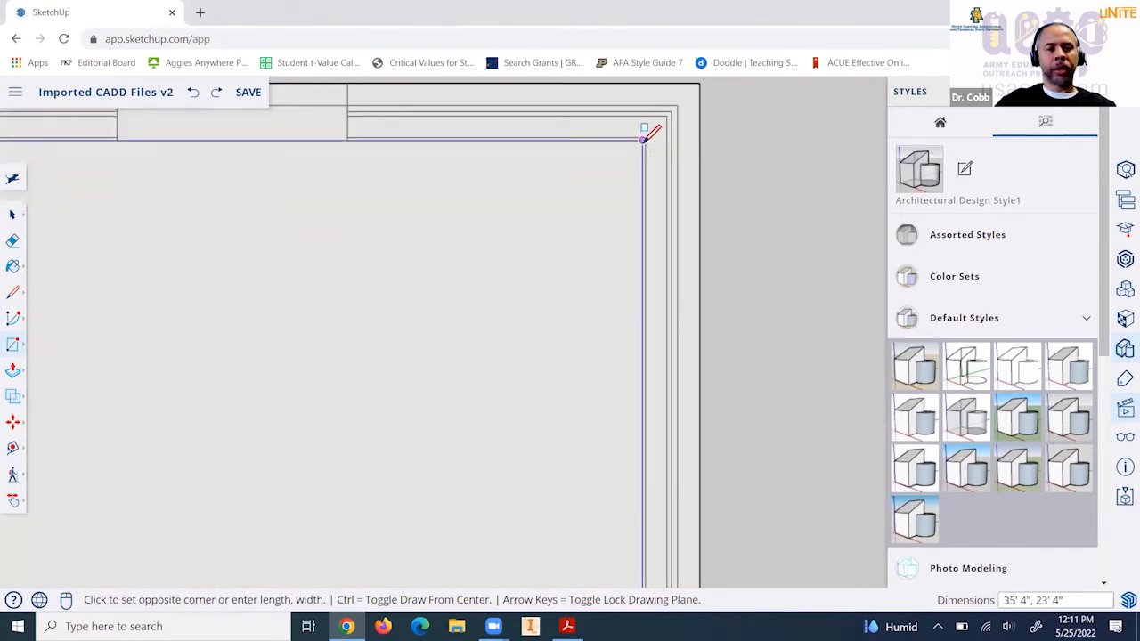
mouse_move(645, 134)
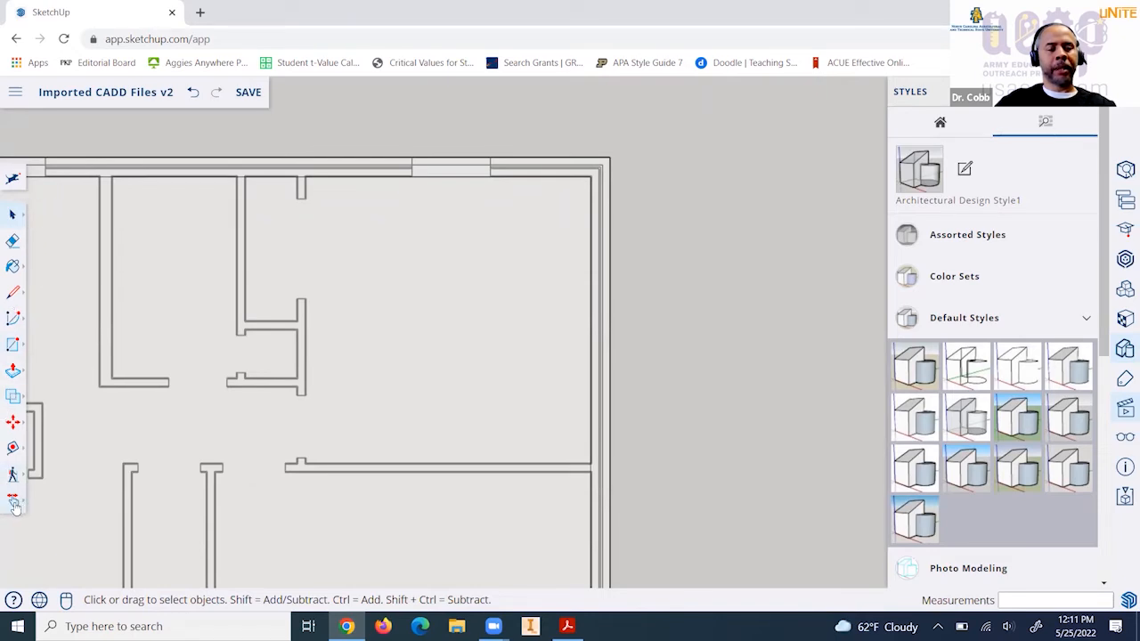
Pan across the floor plan to check the traced 35'4" by 23'4" rectangle.
click(14, 499)
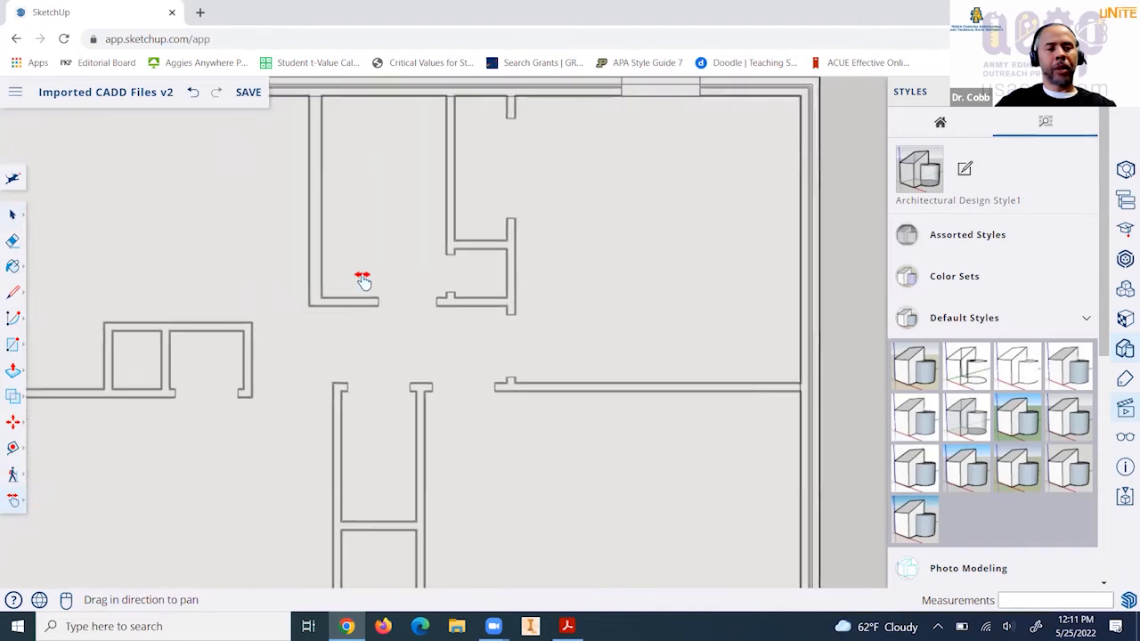
drag(363, 282, 456, 294)
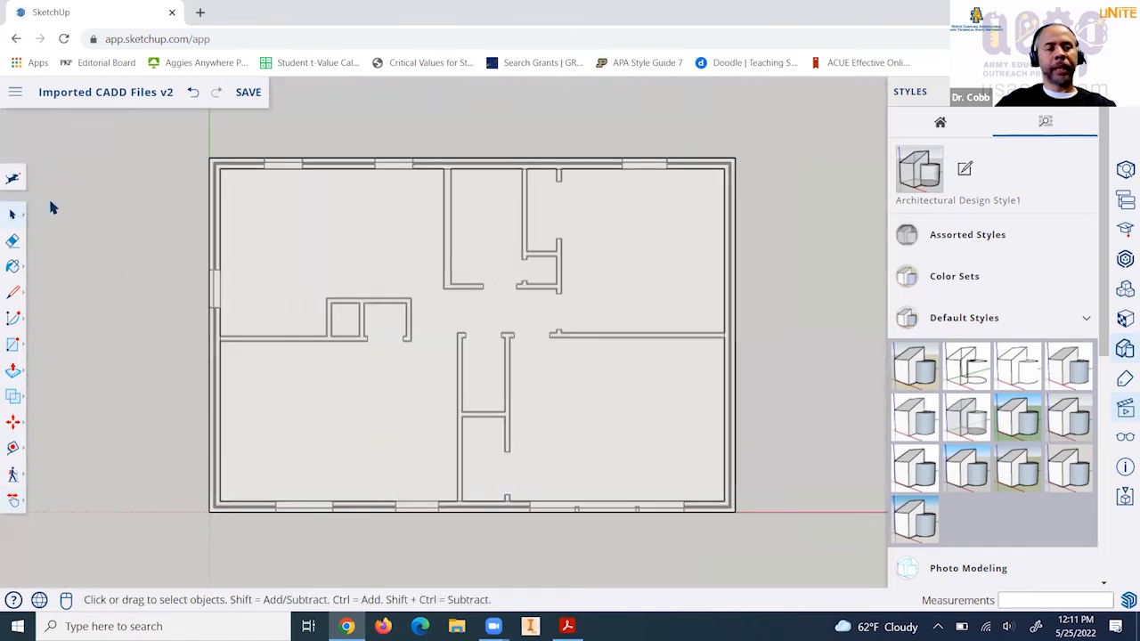
mouse_move(385, 271)
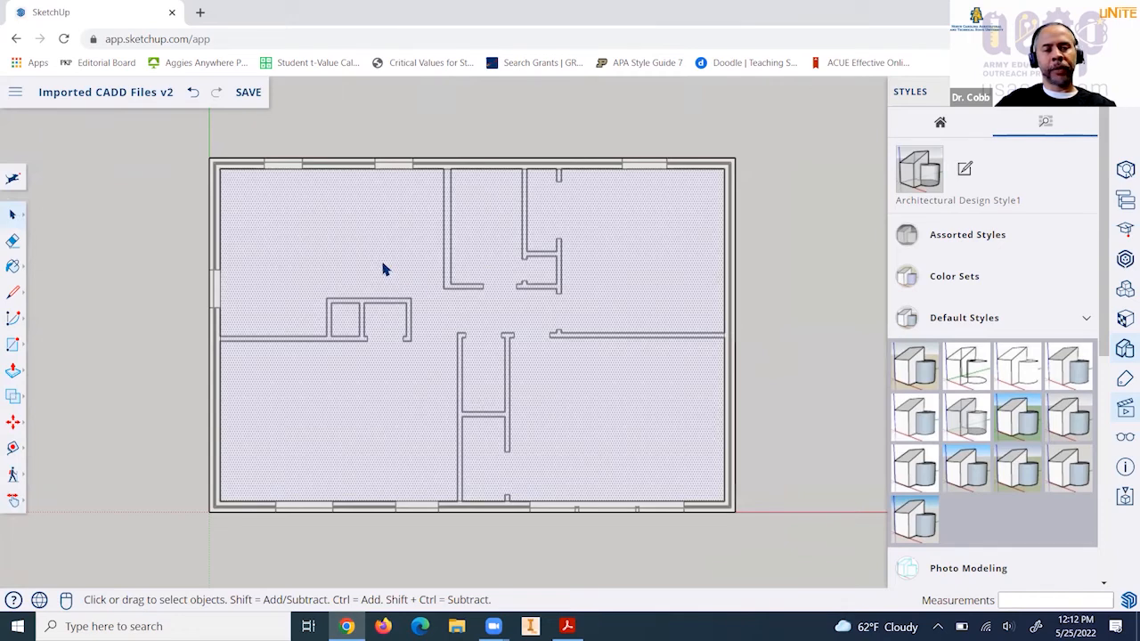
mouse_move(514, 230)
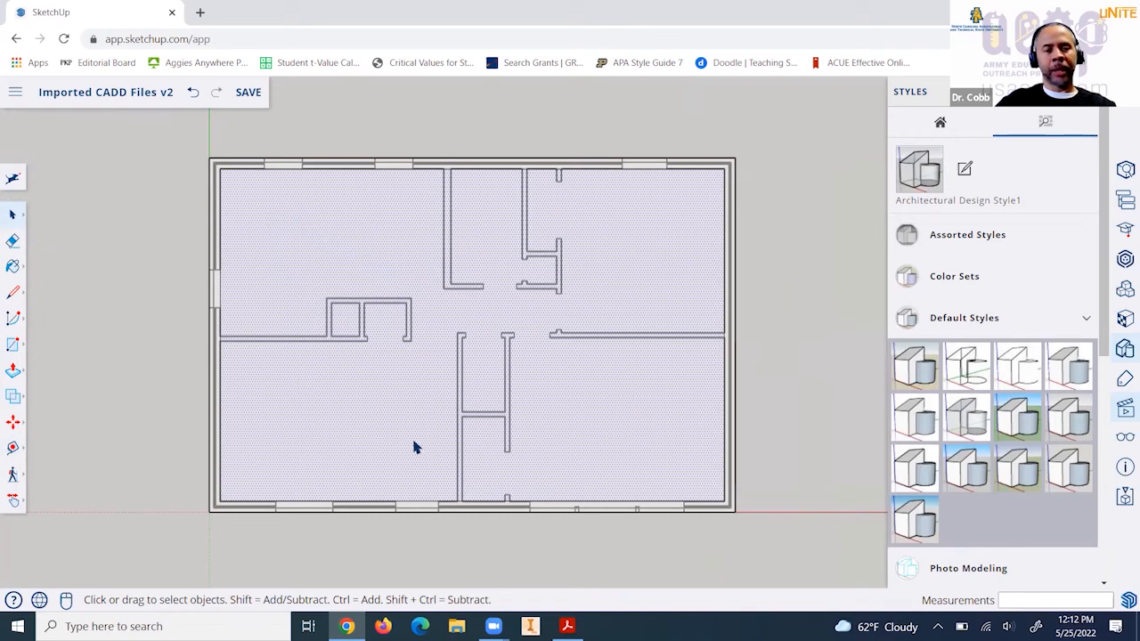
mouse_move(413, 260)
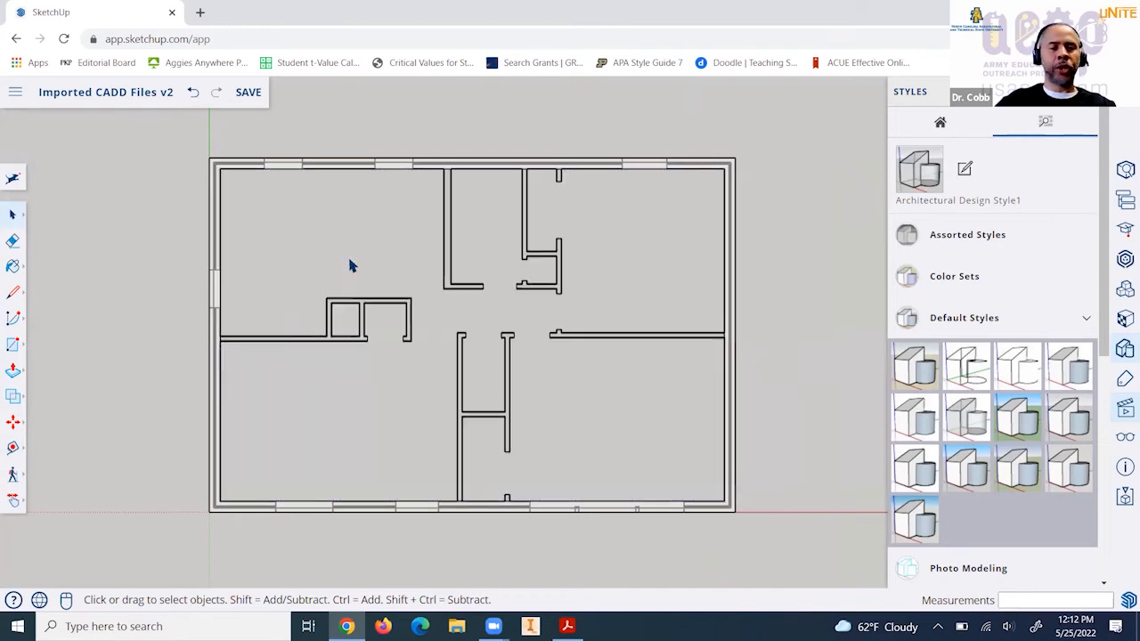
mouse_move(299, 264)
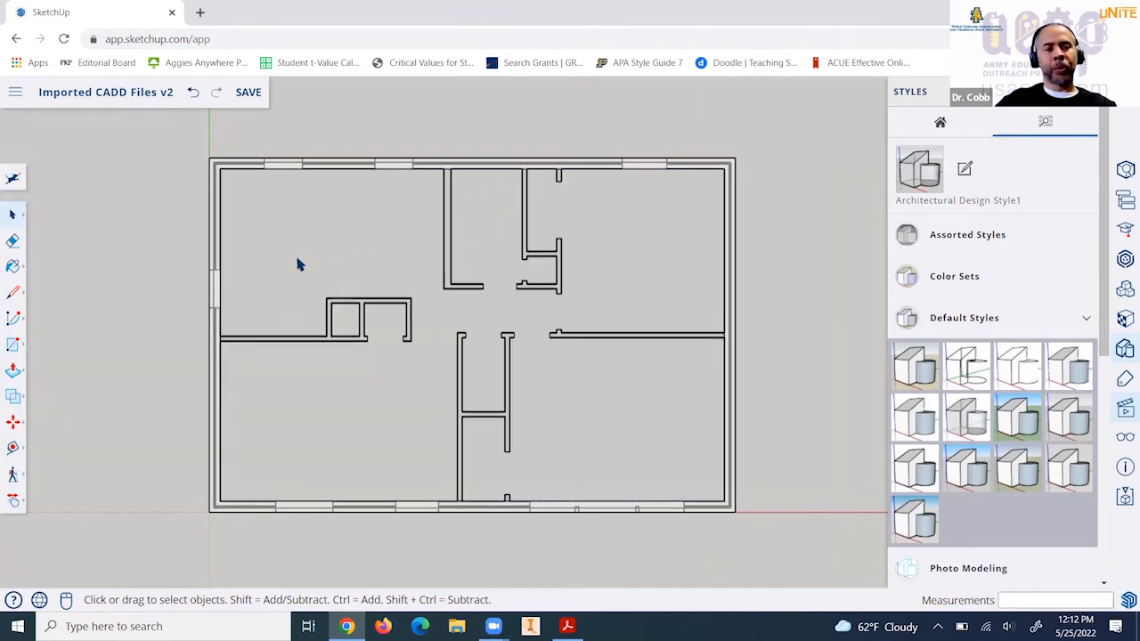
mouse_move(474, 178)
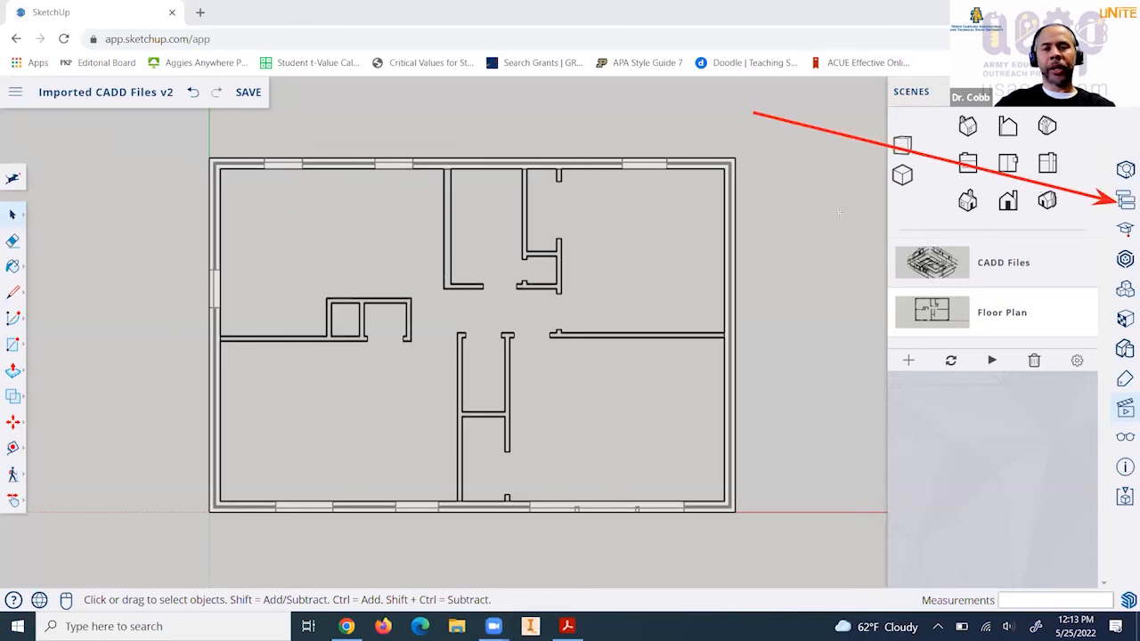
mouse_move(420, 415)
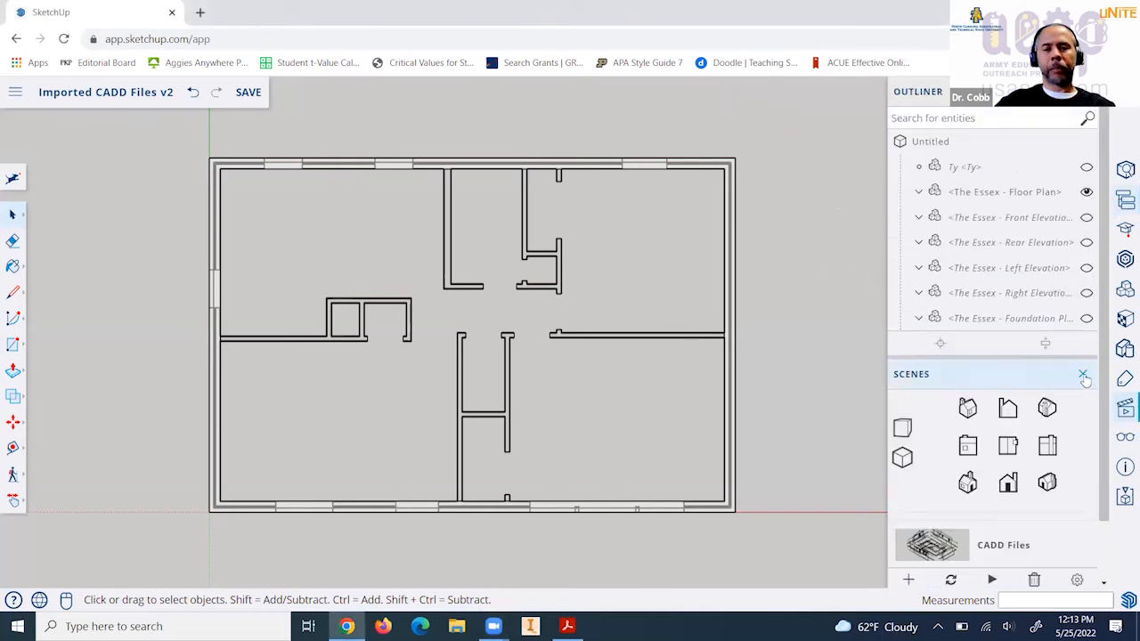
Close the Scenes list and hide <The Essex - Floor Plan> in the Outliner.
click(1083, 374)
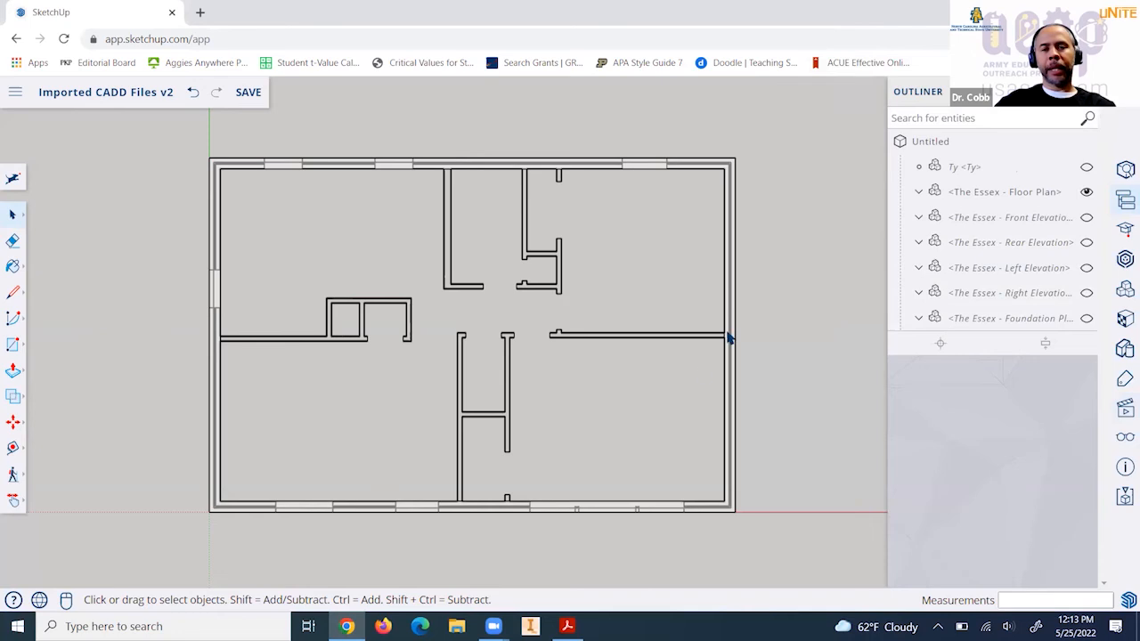
mouse_move(585, 554)
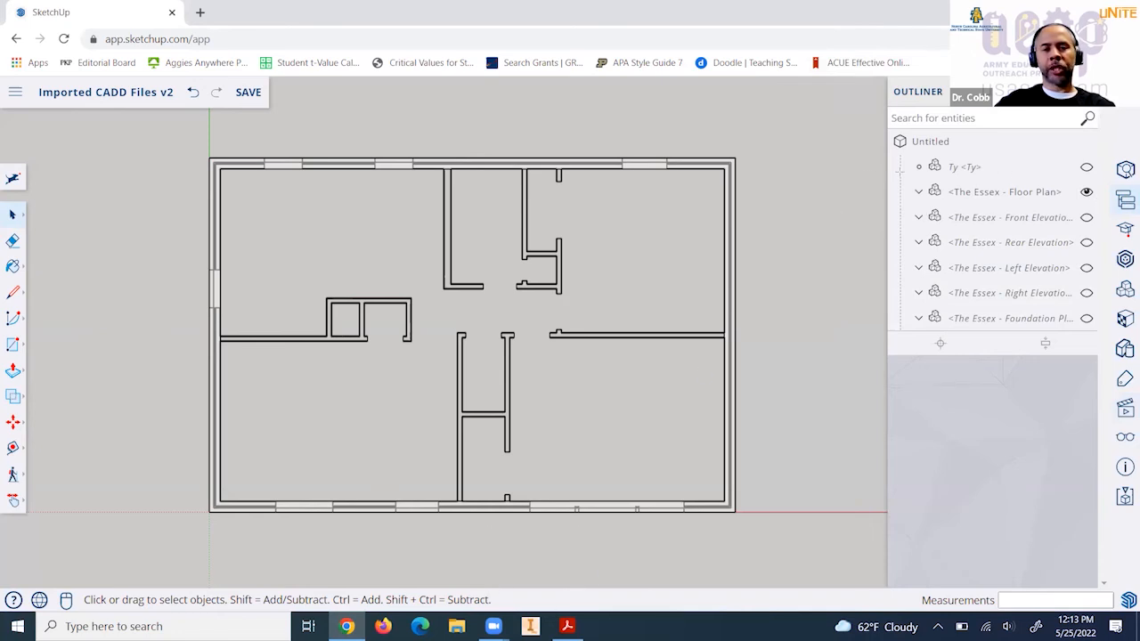
mouse_move(716, 146)
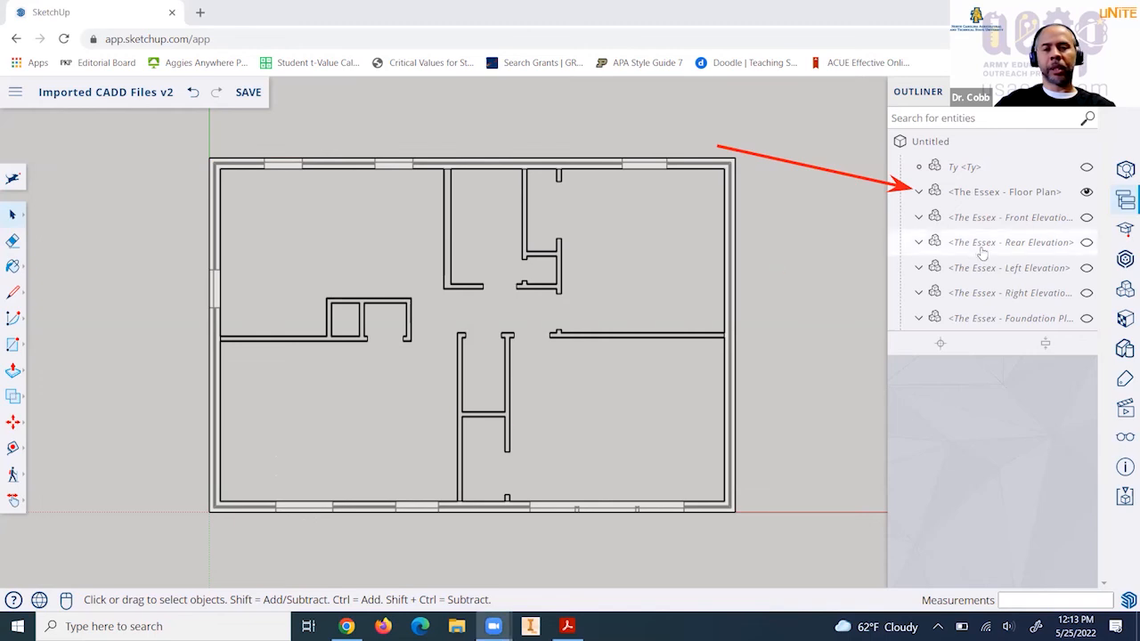
mouse_move(1086, 193)
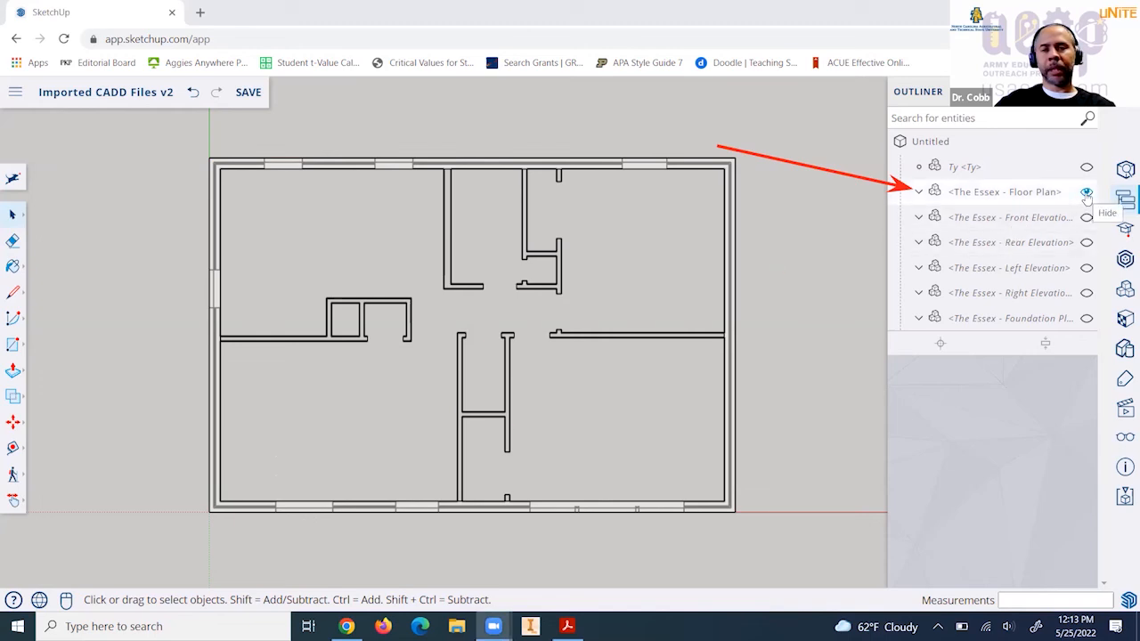
click(1086, 193)
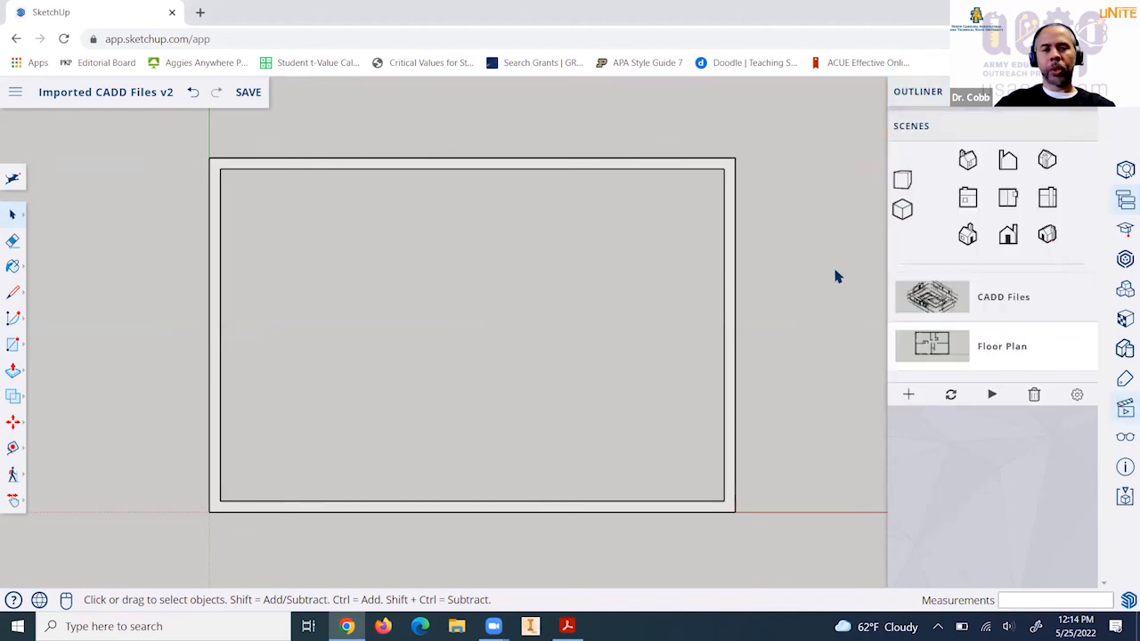
mouse_move(709, 497)
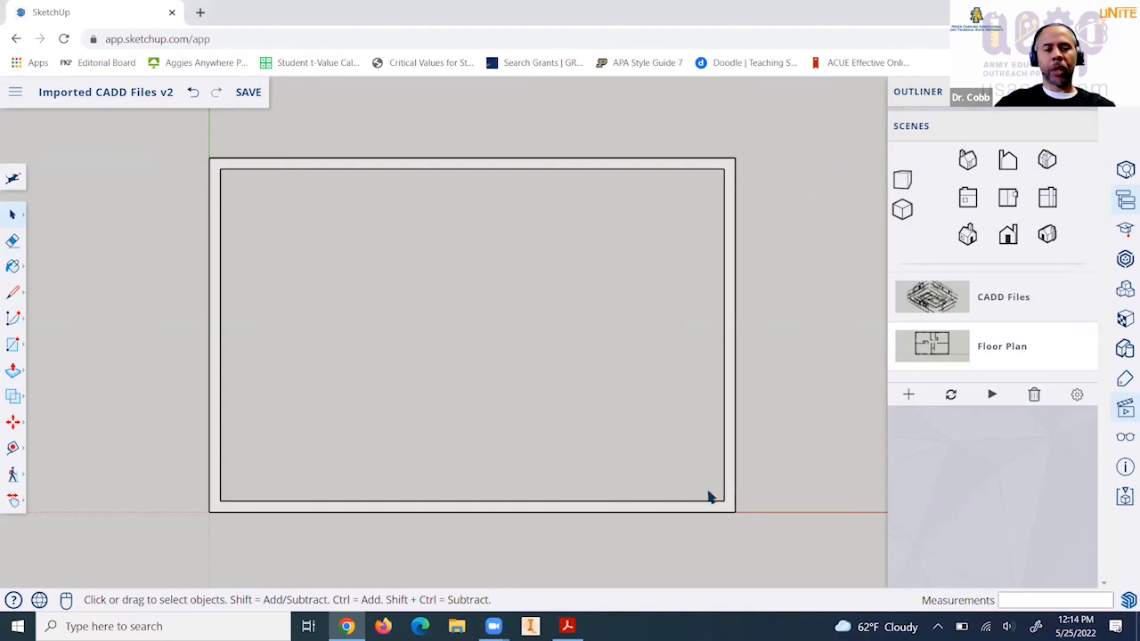